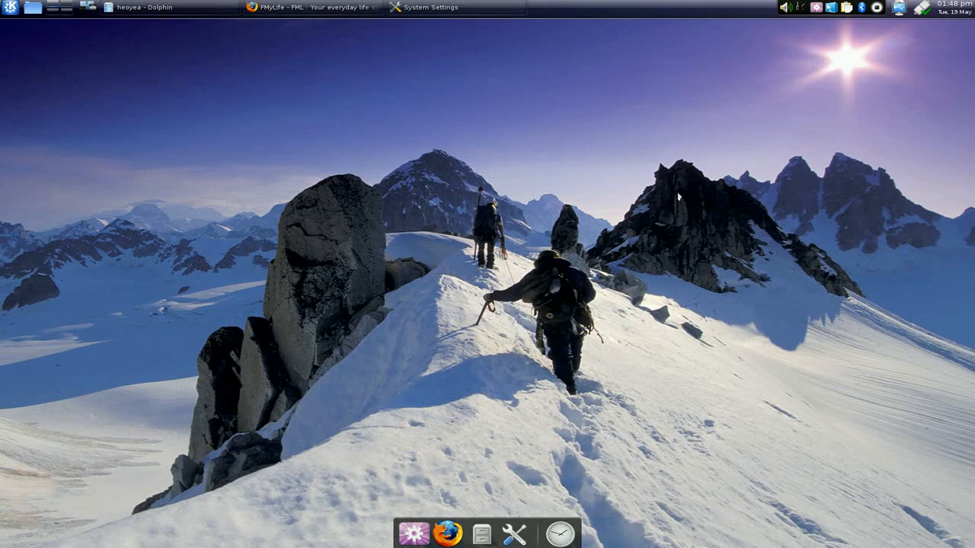
Bring up the System Settings overview from the taskbar and pick the Desktop category.
click(427, 7)
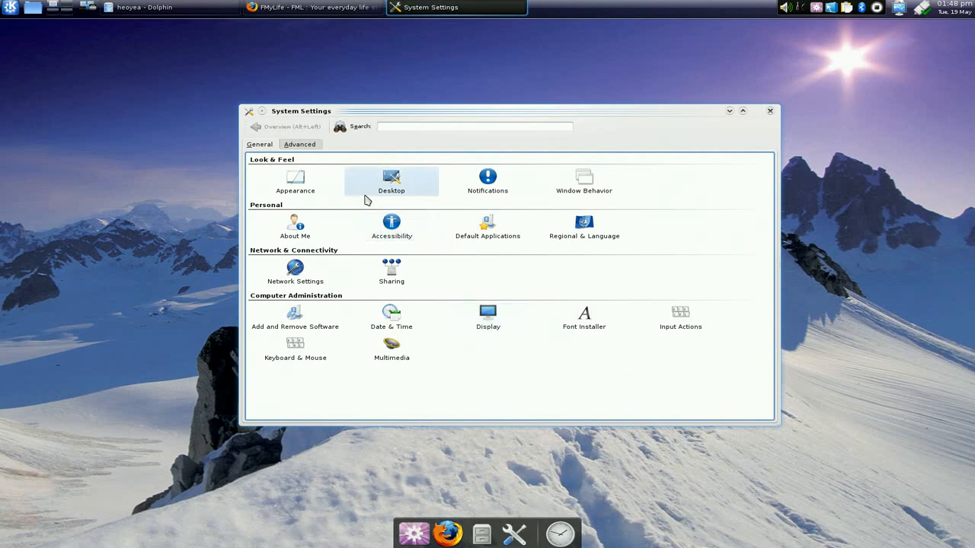
click(391, 181)
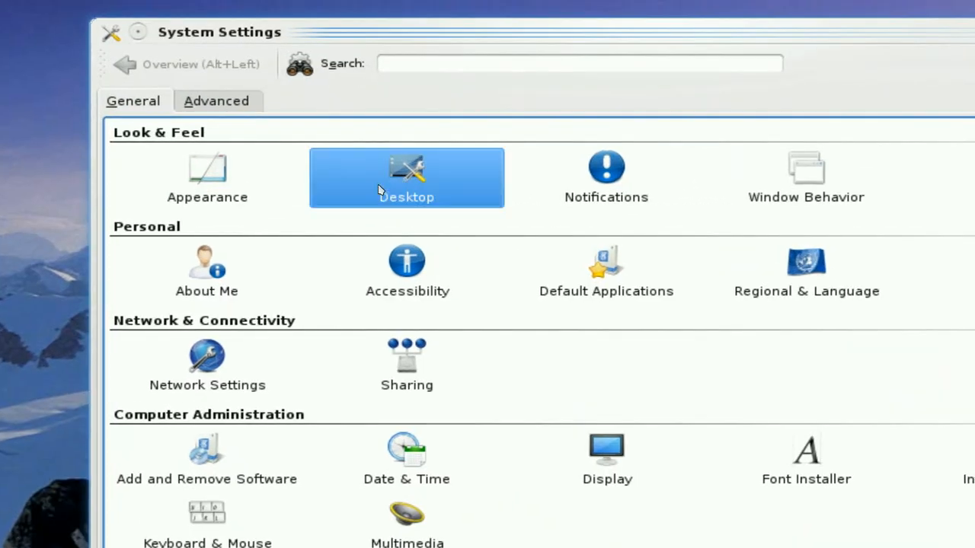
Switch desktop effects to XRender compositing with Smooth scaling (slower), then minimize System Settings.
click(406, 177)
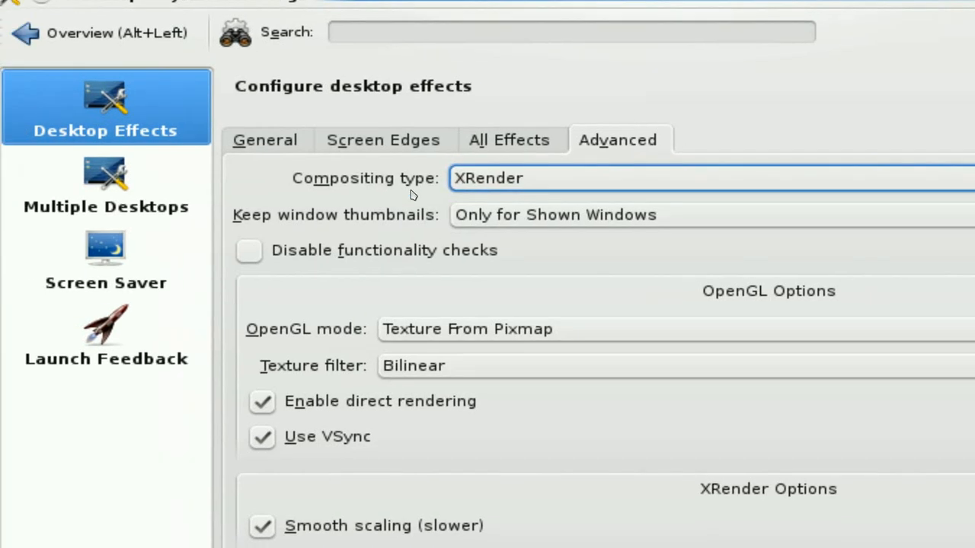
scroll(down, 3)
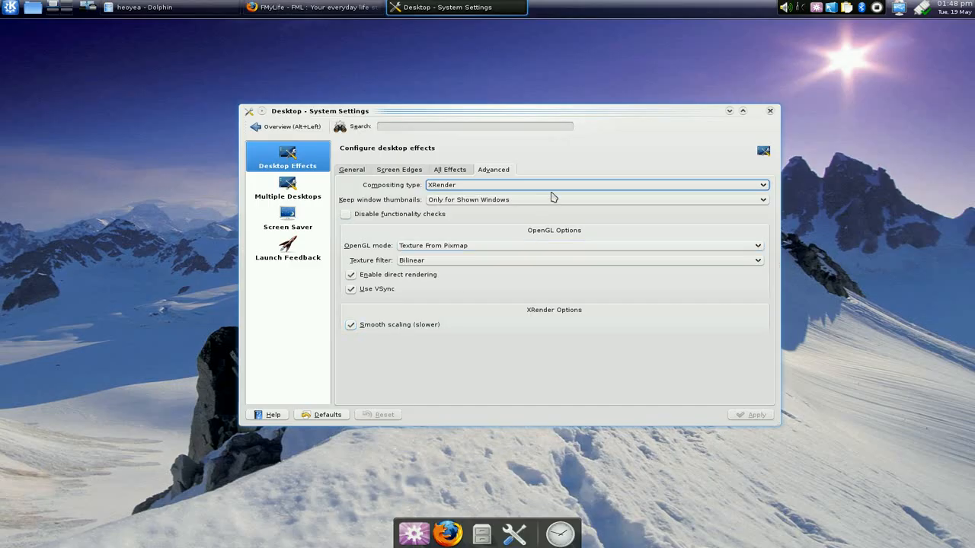
click(286, 126)
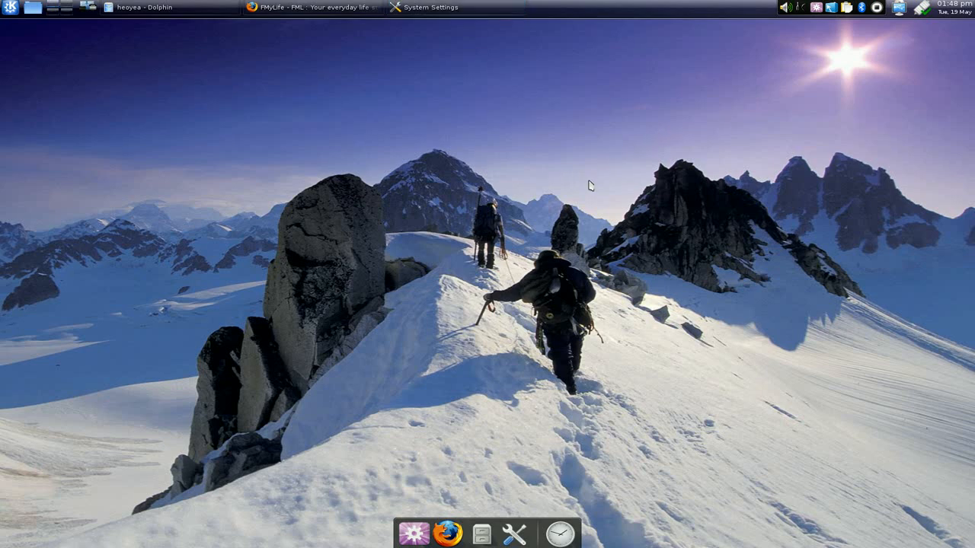
mouse_move(478, 445)
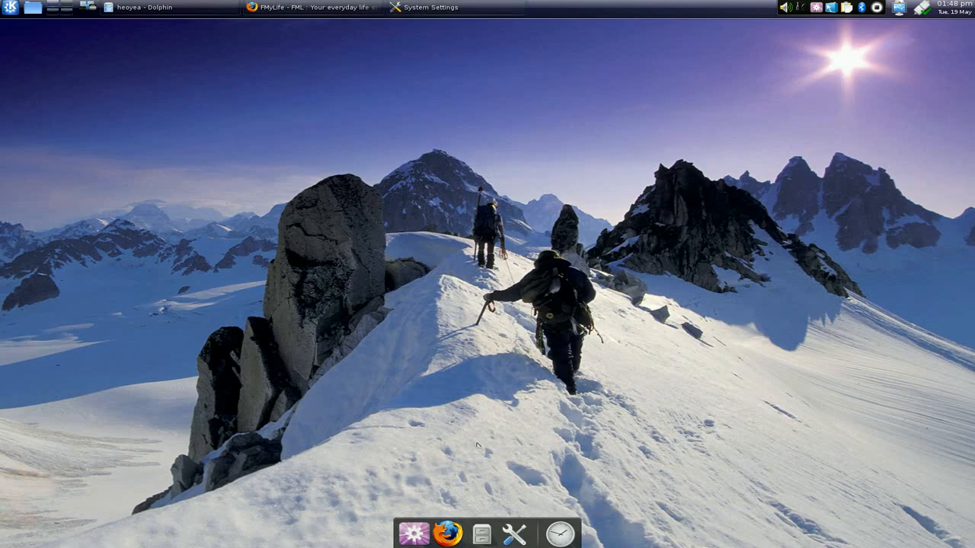
click(426, 7)
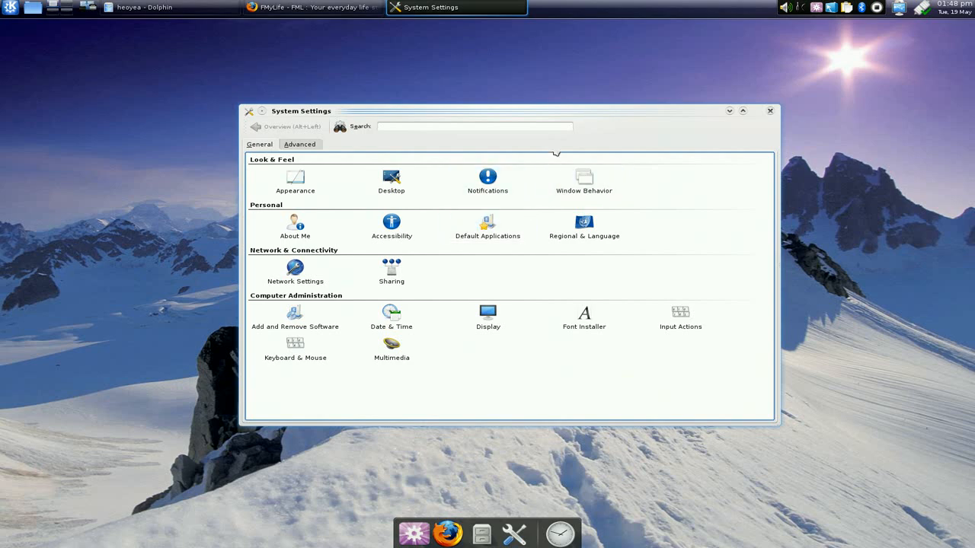
mouse_move(588, 114)
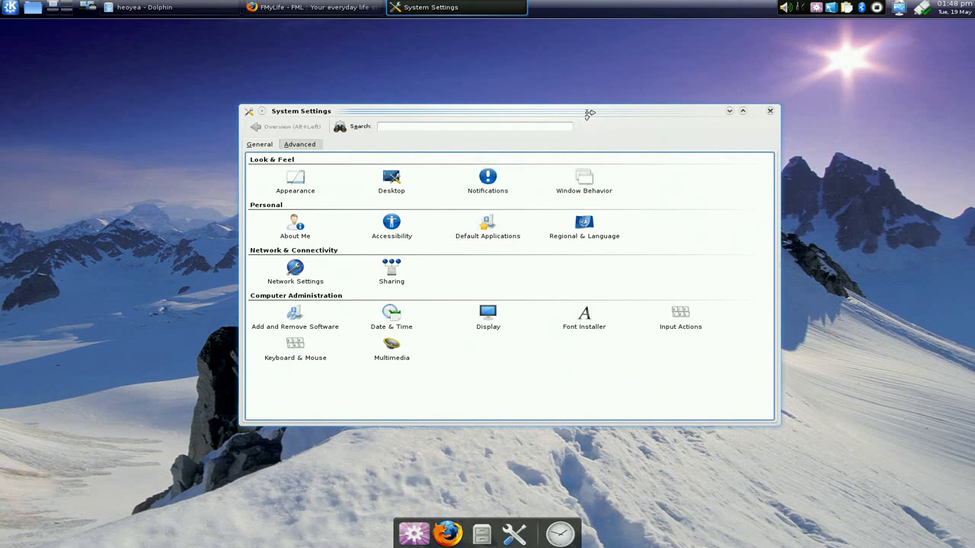
drag(591, 111, 582, 108)
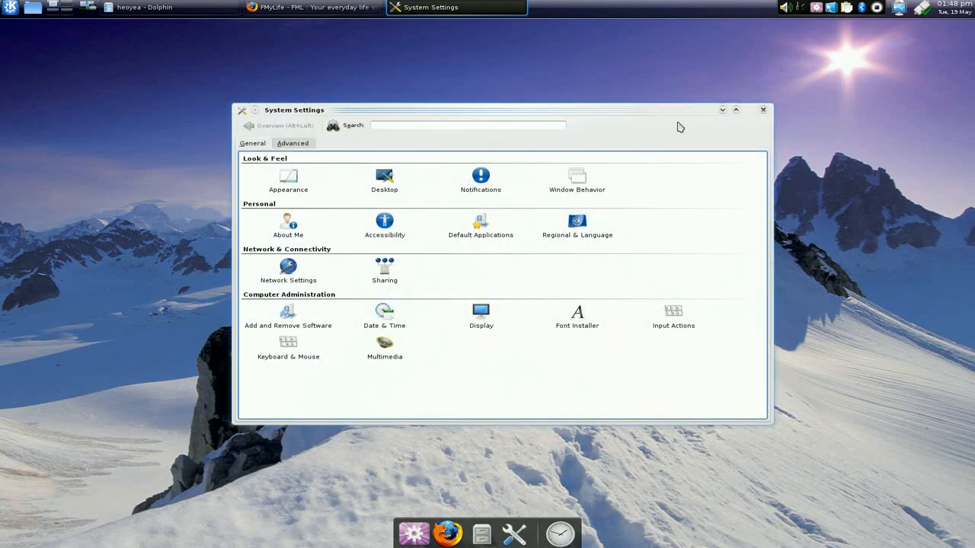
mouse_move(721, 112)
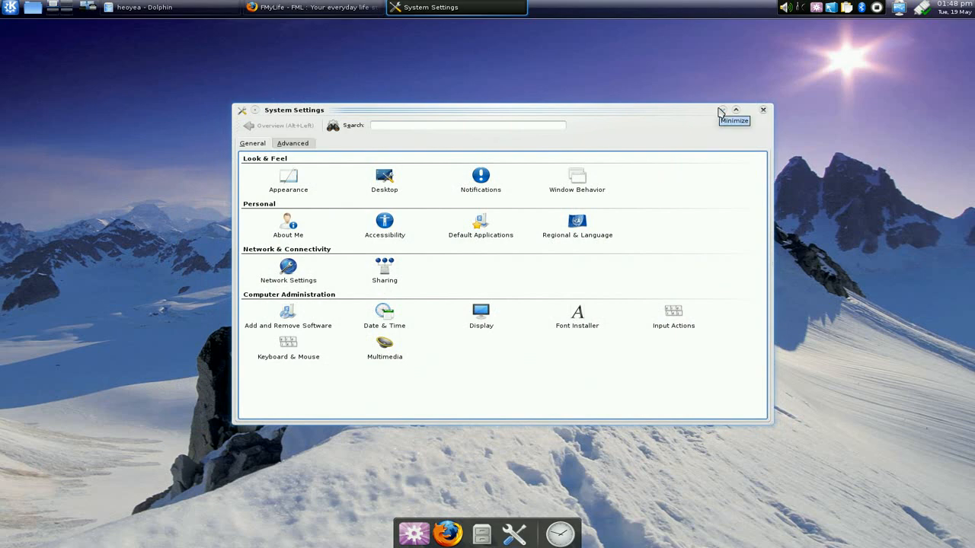
mouse_move(722, 113)
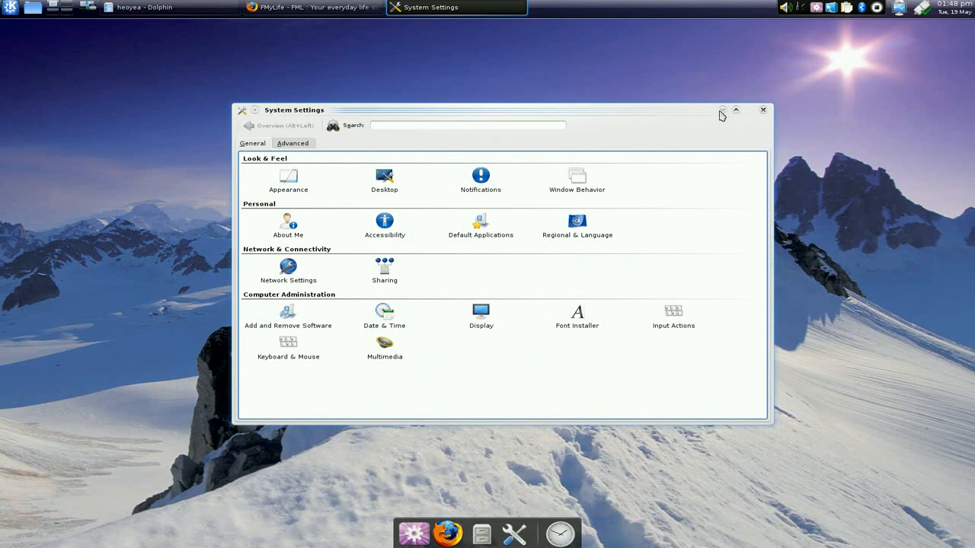
mouse_move(722, 112)
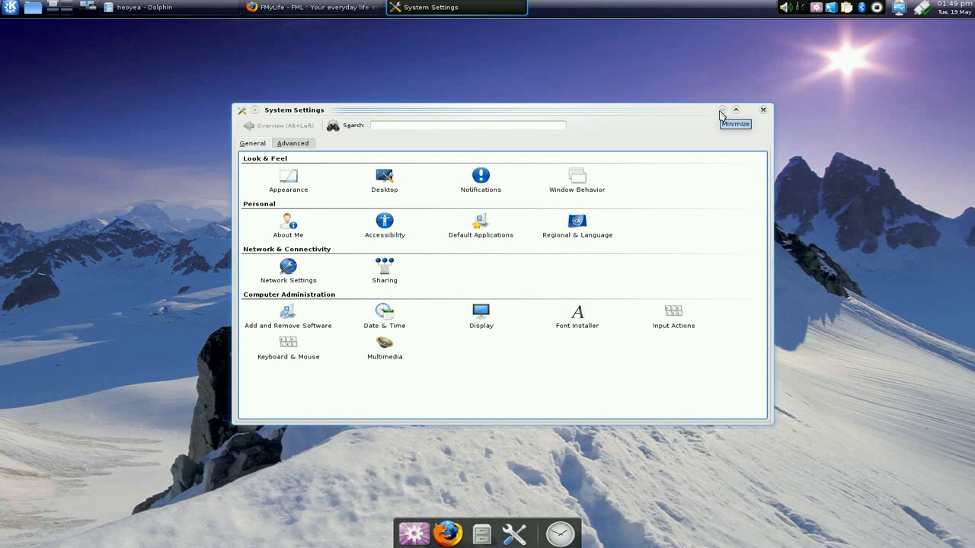
click(722, 110)
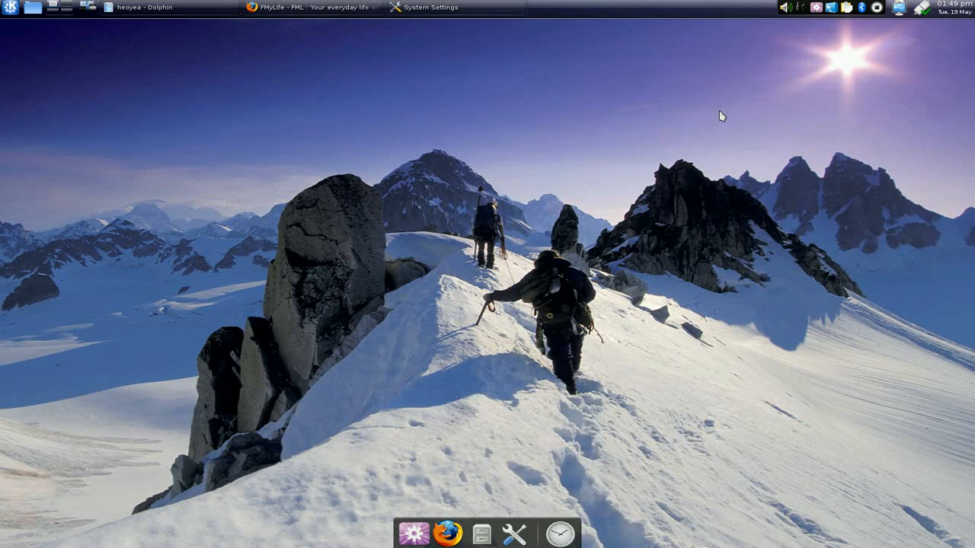
mouse_move(641, 165)
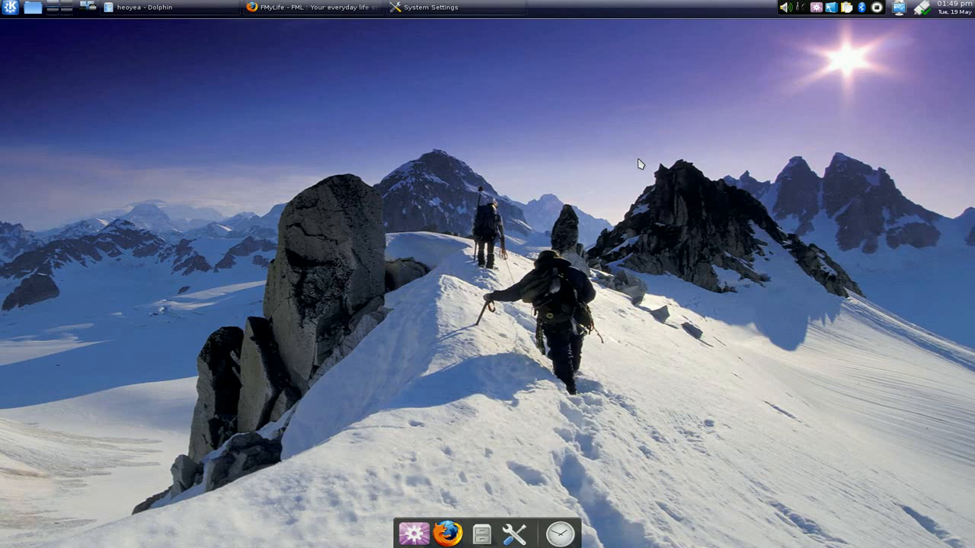
mouse_move(641, 165)
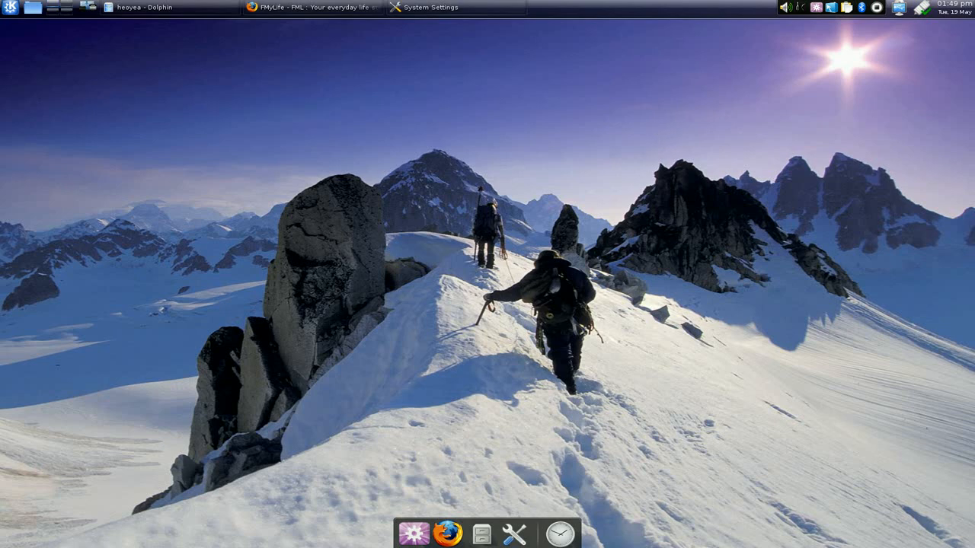
mouse_move(837, 97)
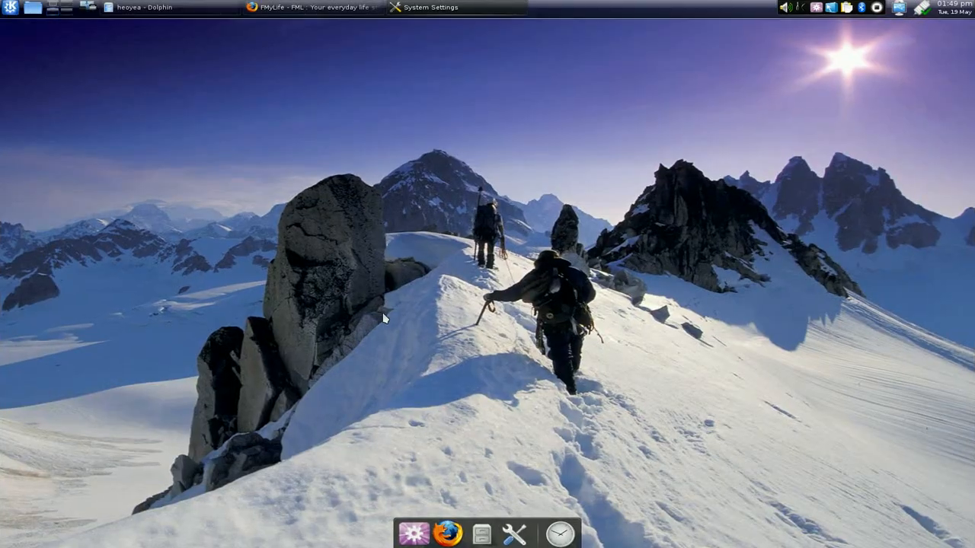
mouse_move(410, 261)
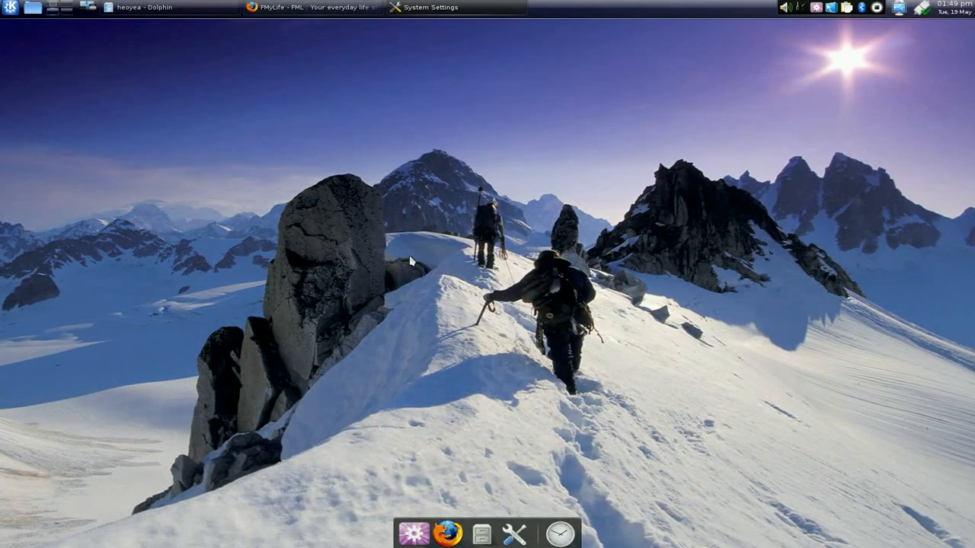
mouse_move(410, 261)
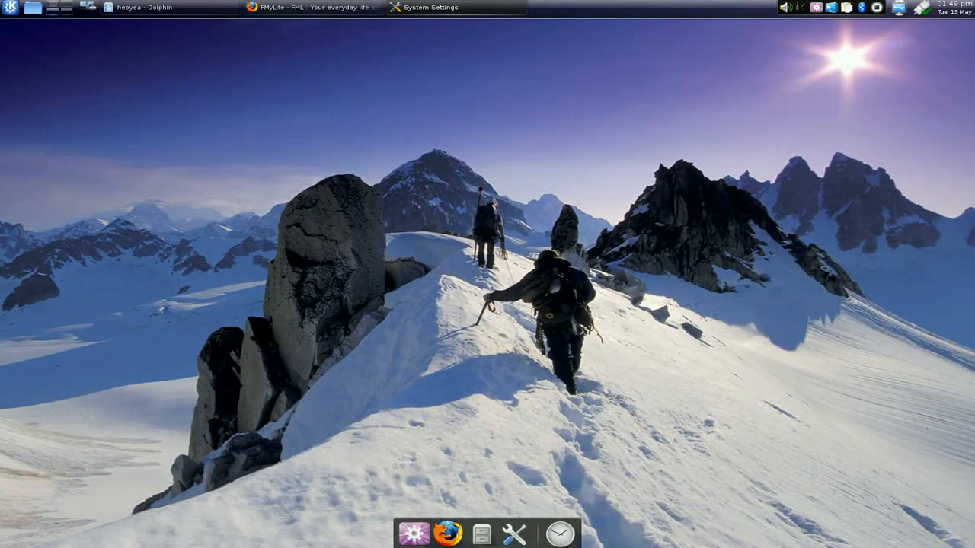
mouse_move(699, 299)
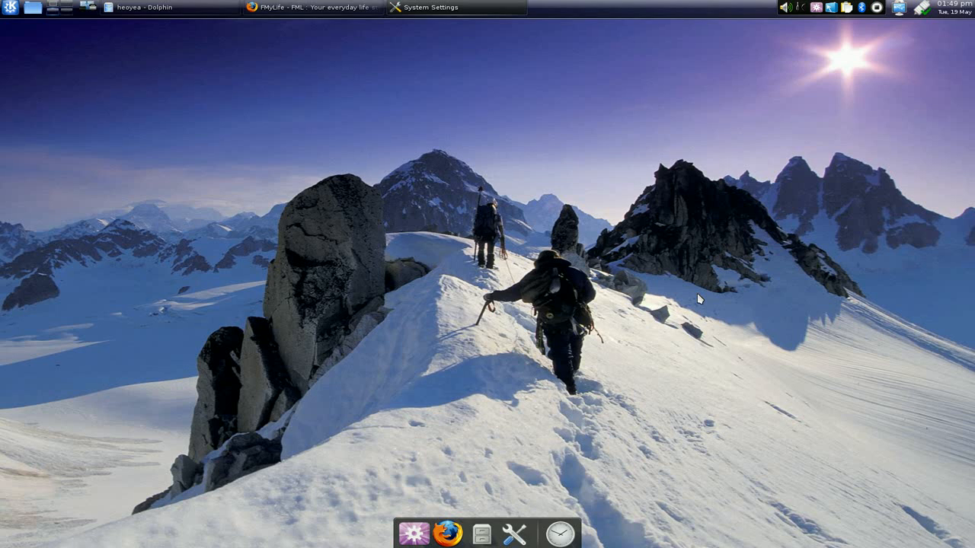
mouse_move(842, 94)
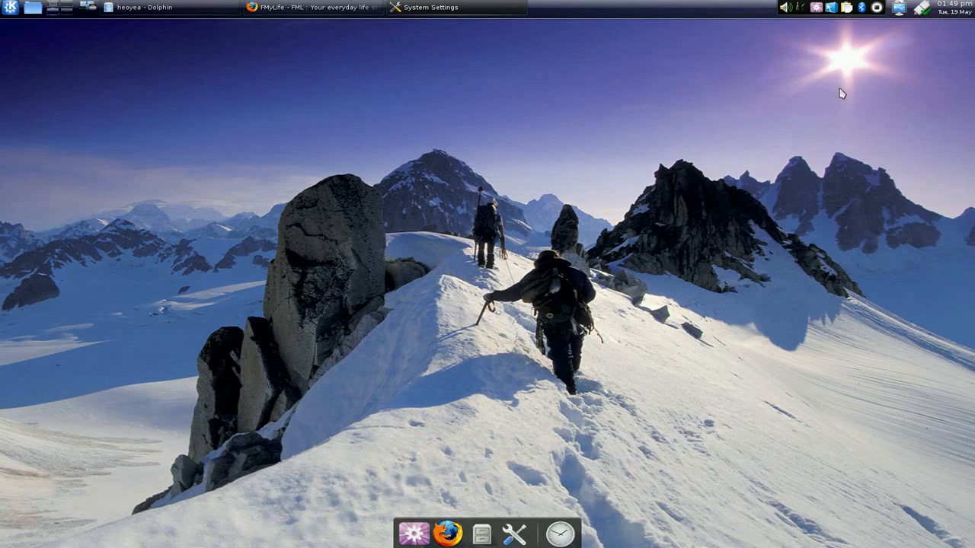